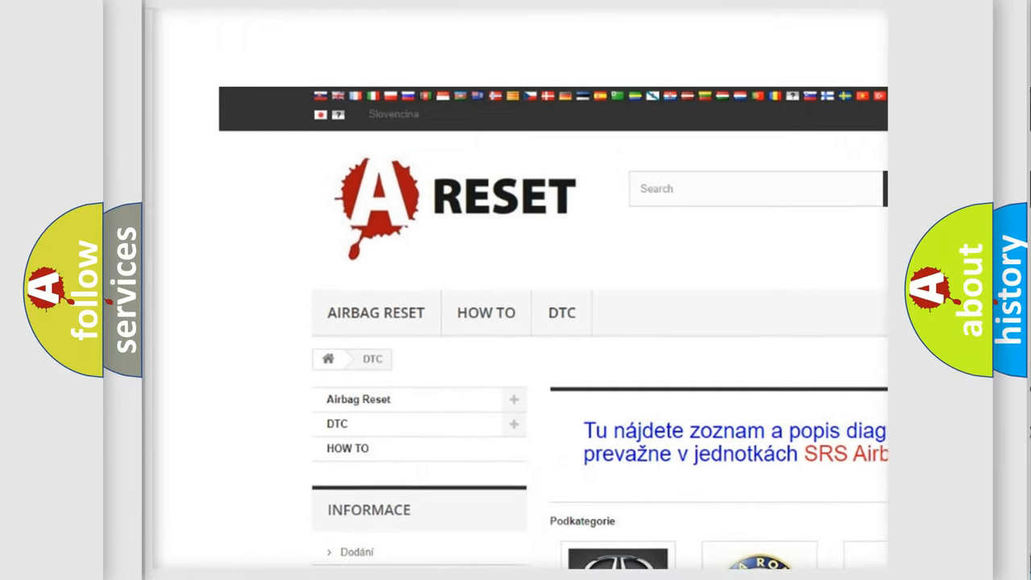
Step: Select the NISSAN DTC tile in the brand grid and browse its trouble code list
scroll("down", 3)
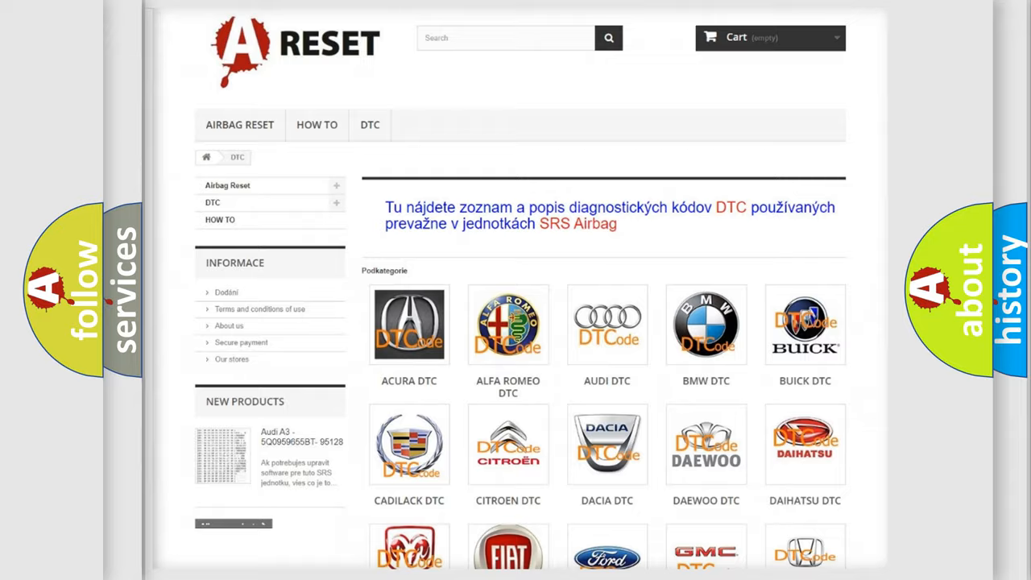
scroll("down", 3)
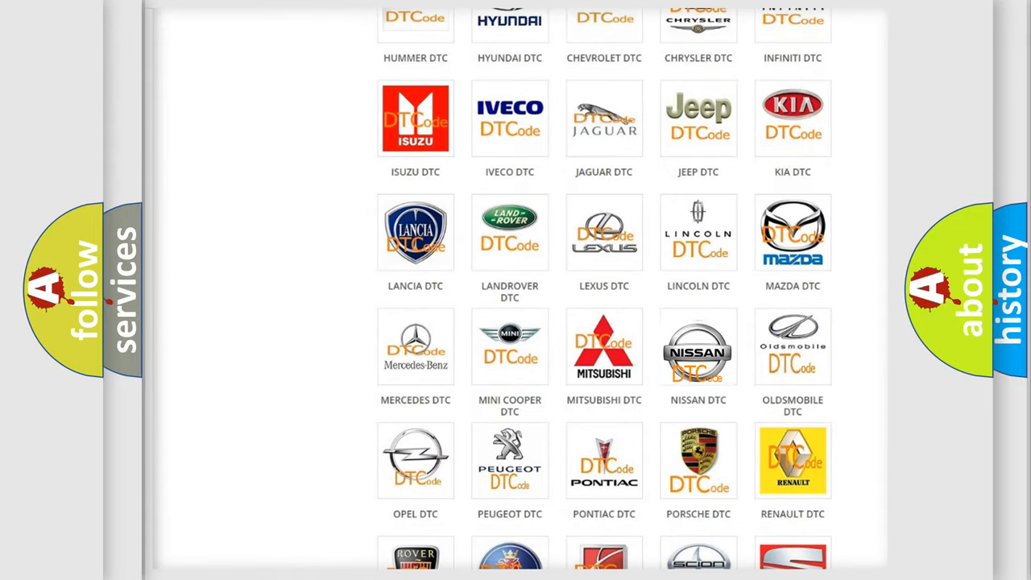
left_click(697, 344)
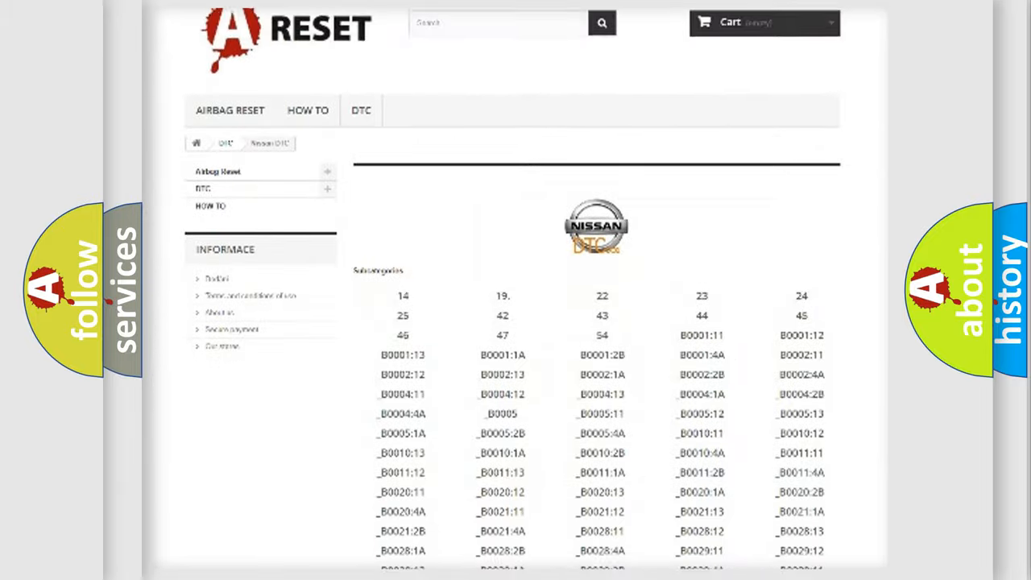
scroll("down", 3)
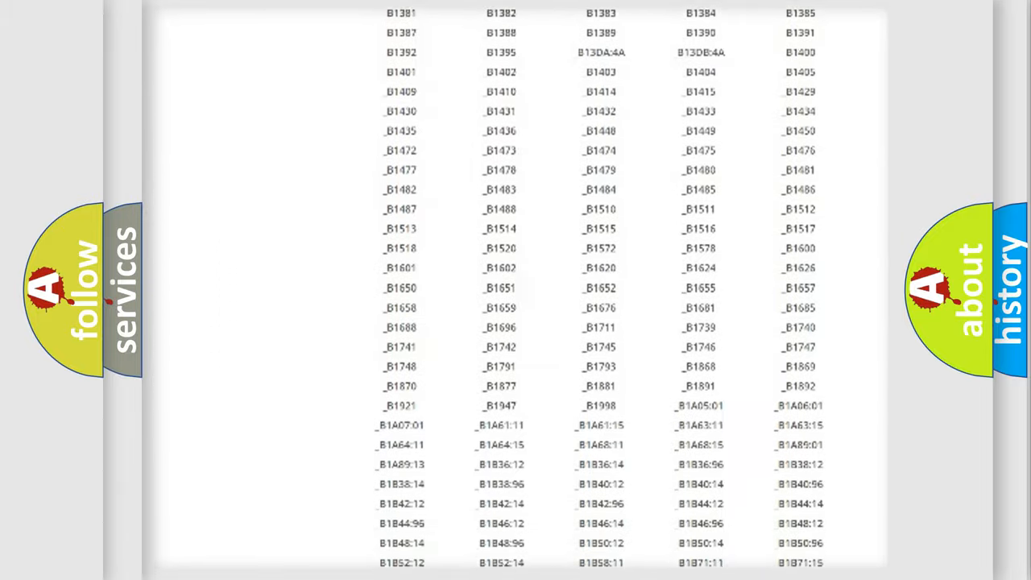